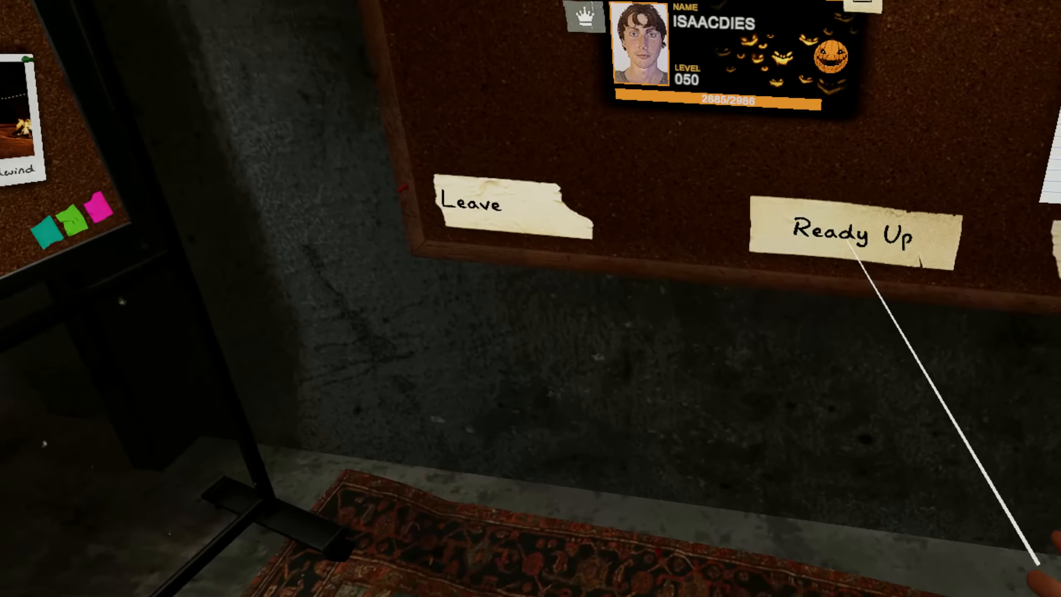
# Walk up the ramp and step into the lit equipment truck
pyautogui.click(852, 235)
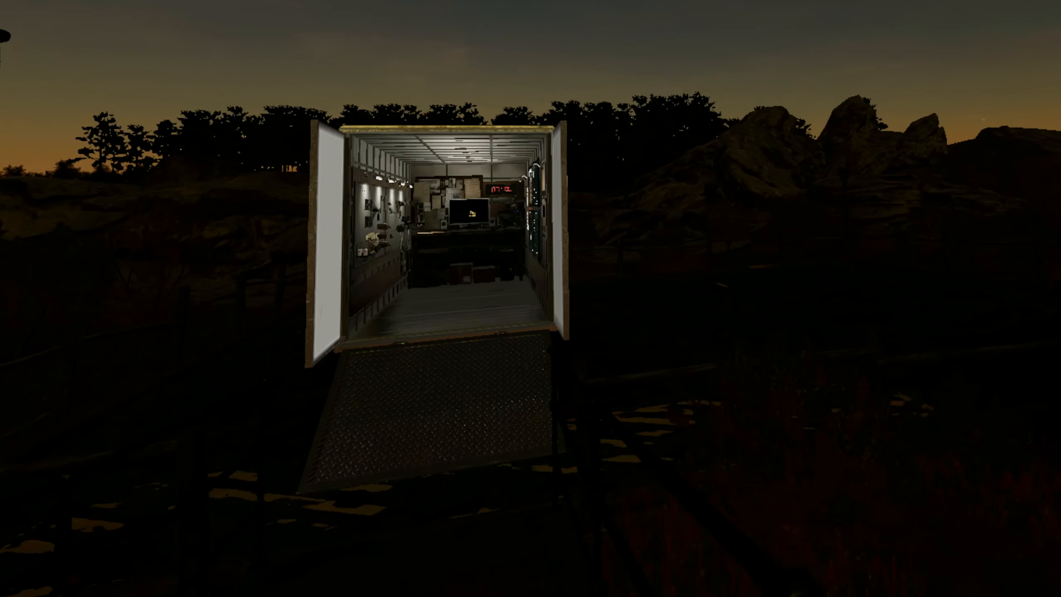
pyautogui.moveTo(530, 299)
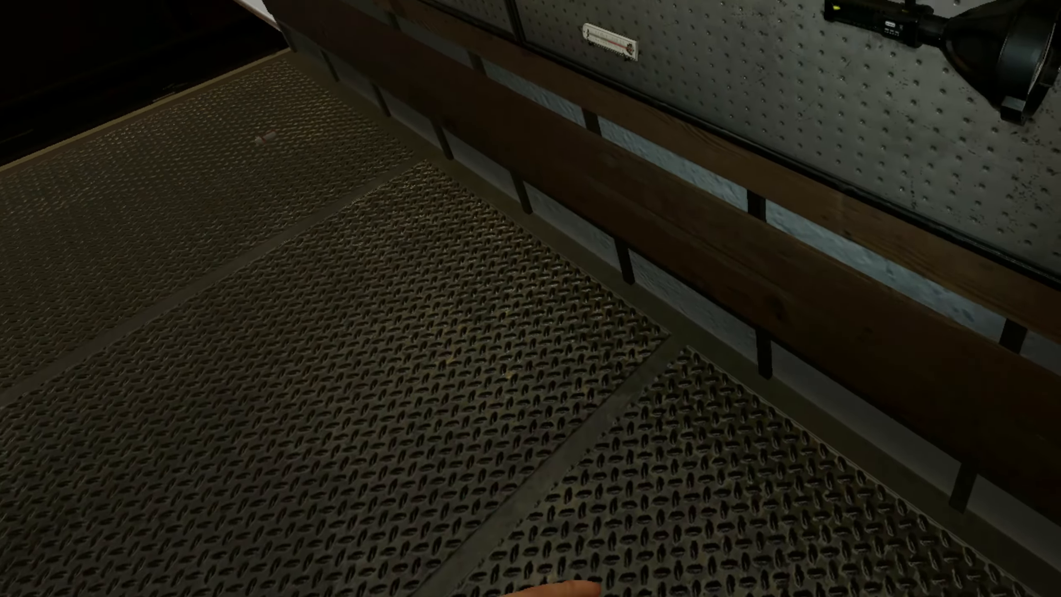
pyautogui.moveTo(530, 297)
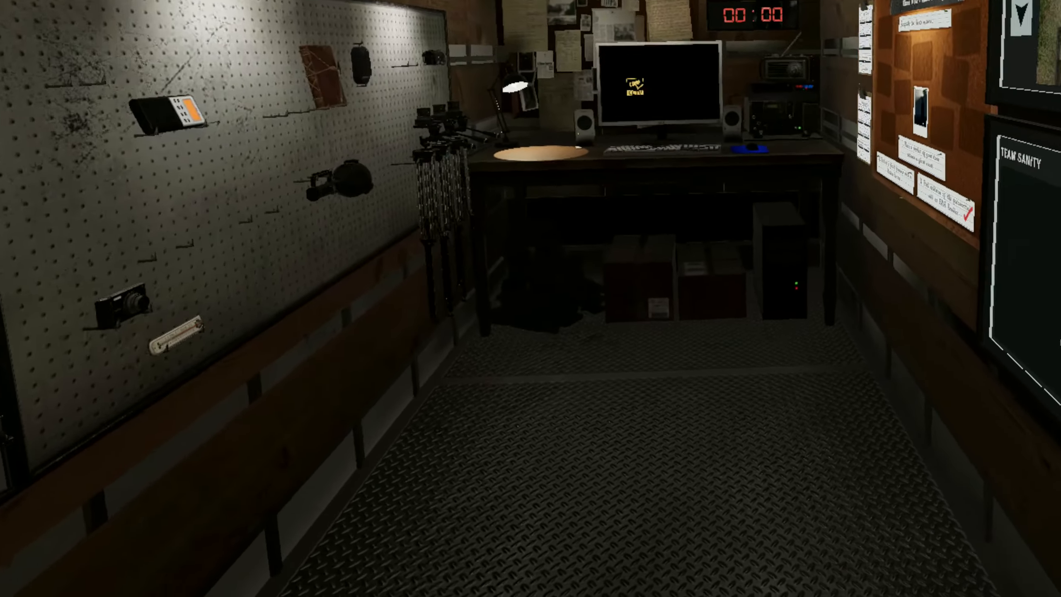
# Switch the truck monitor to camera 02/02 and rotate the bedroom camera view
pyautogui.click(653, 91)
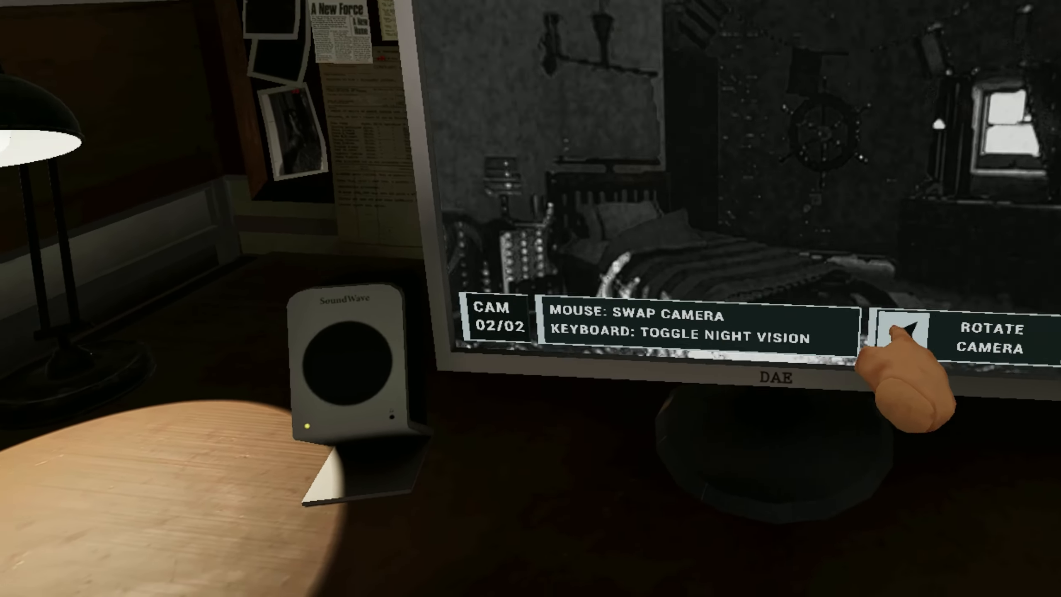
pyautogui.click(905, 332)
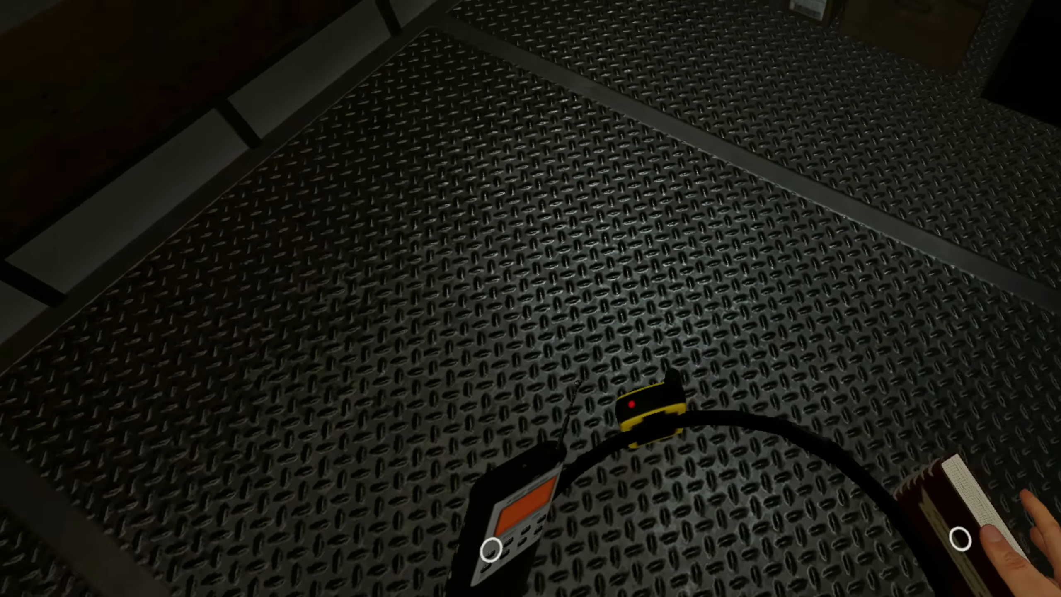
pyautogui.moveTo(530, 299)
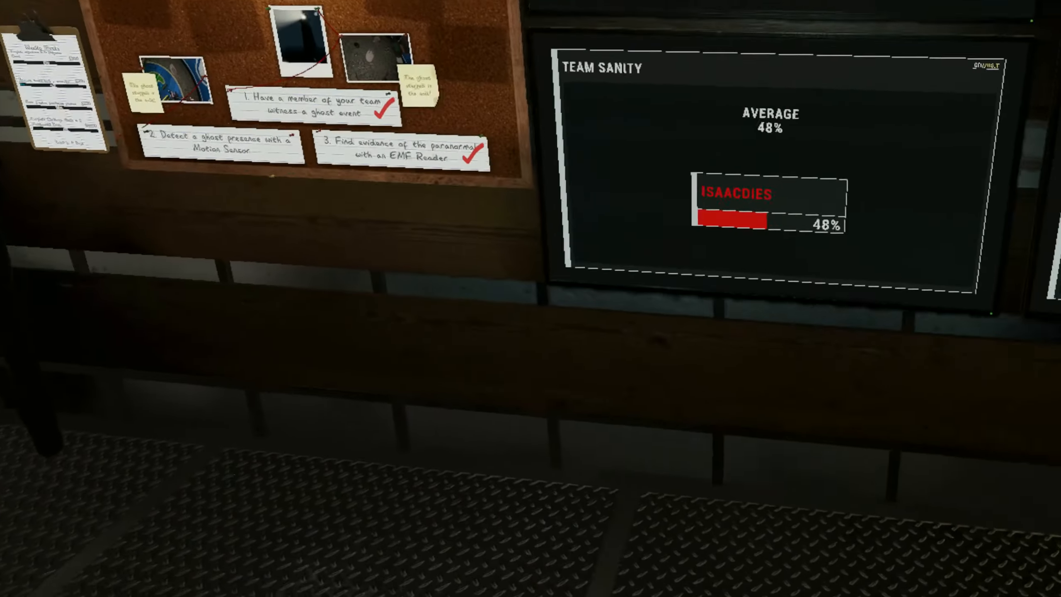
# Turn toward the sanity monitor showing 48% and the objectives board
pyautogui.hscroll(-3)
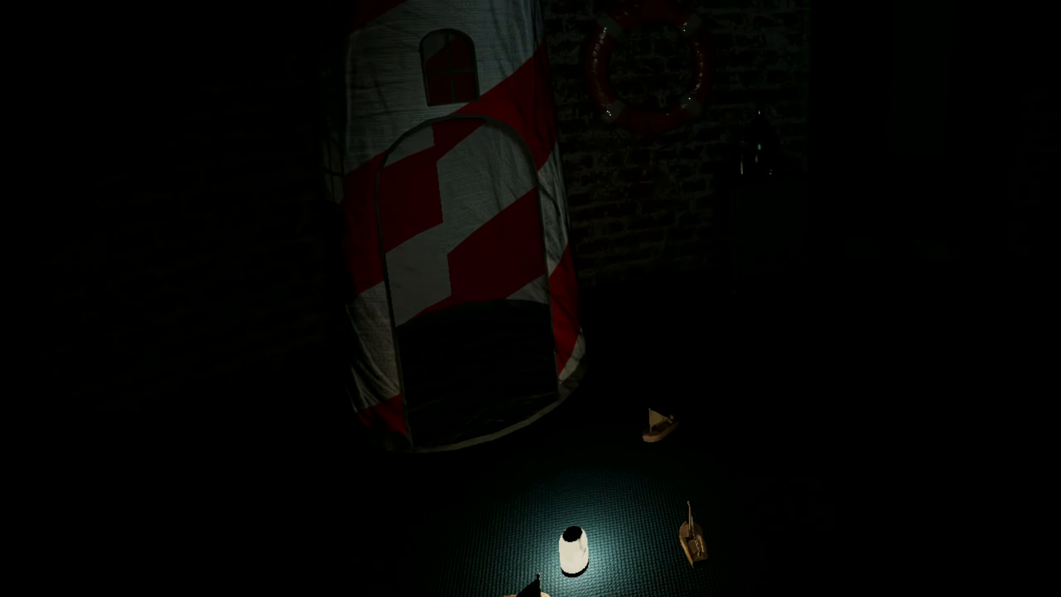
# Bring up the journal in the children's room beside the lighthouse tent
pyautogui.press('j')
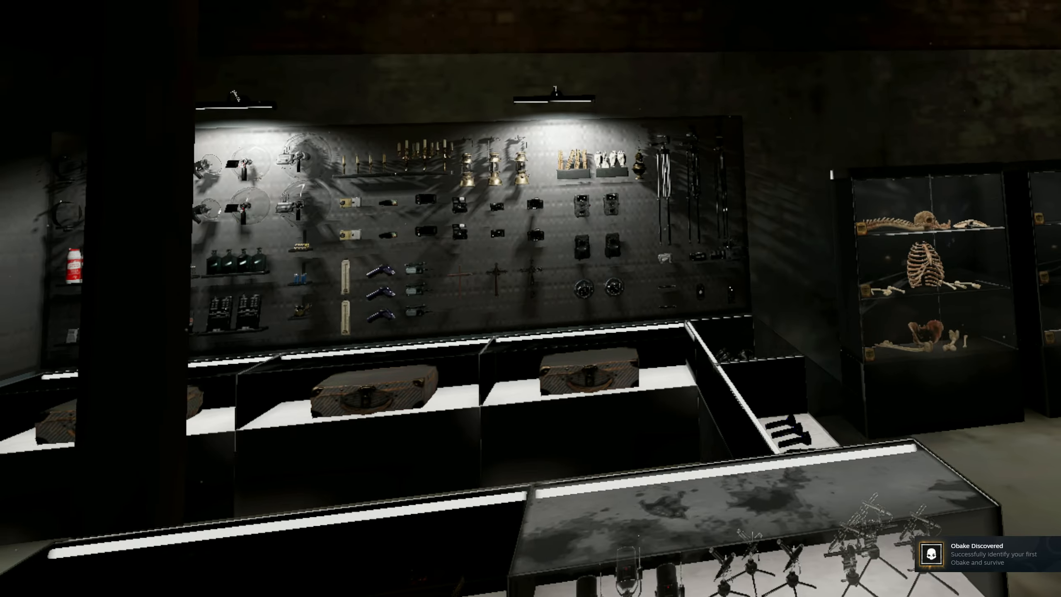
pyautogui.moveTo(531, 299)
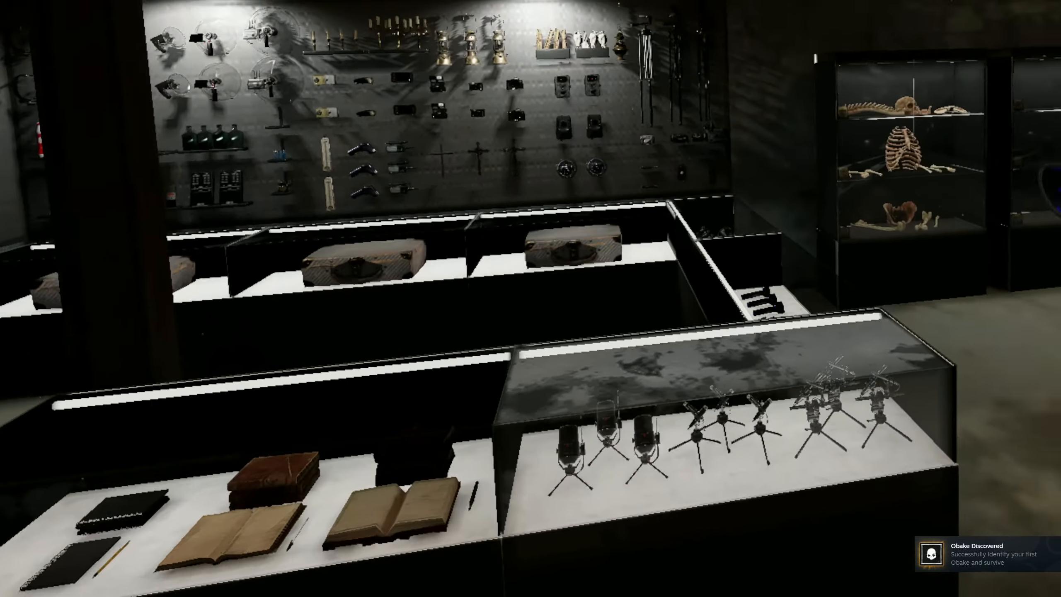